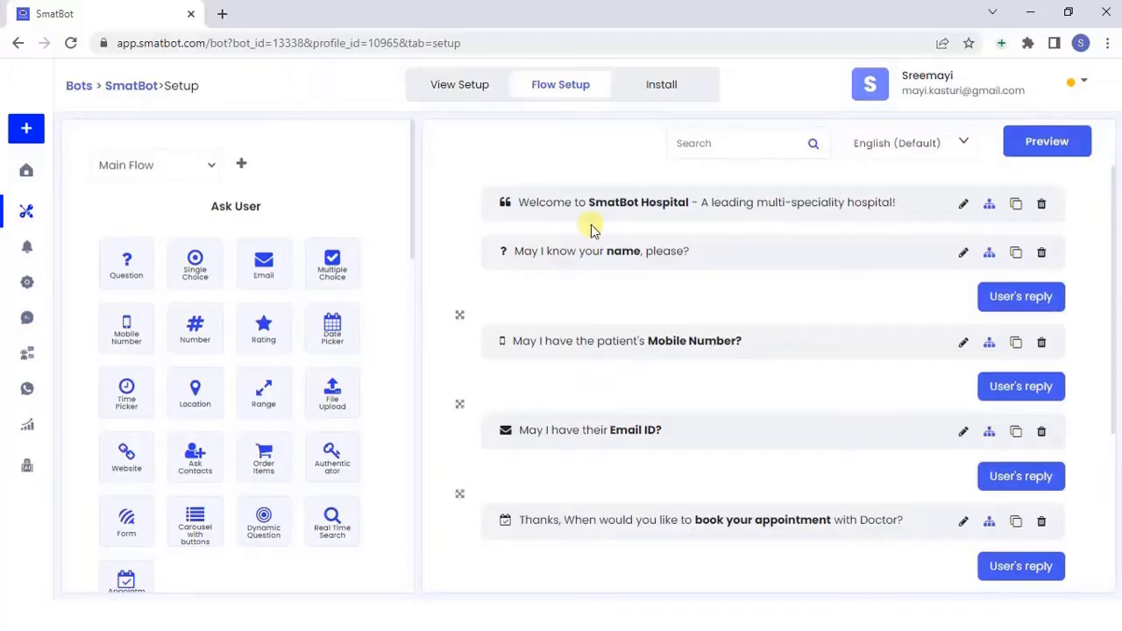
Step: Edit the WhatsApp message flow so Hi and Menu jump to 'Welcome to SmatBot Hospital' and save
scroll(down, 3)
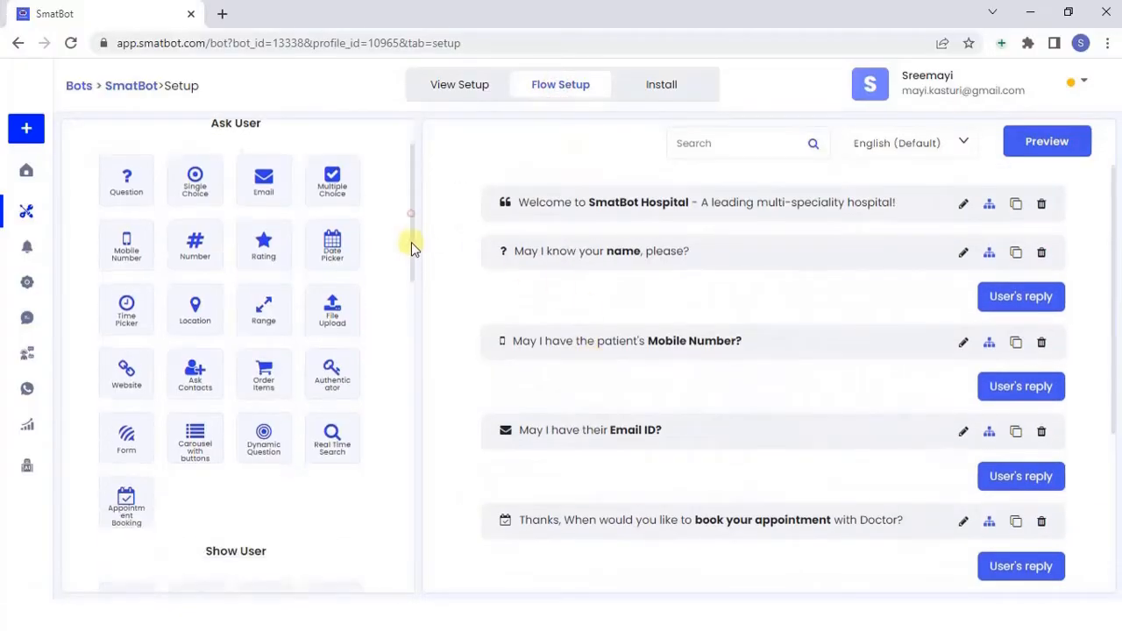
scroll(down, 3)
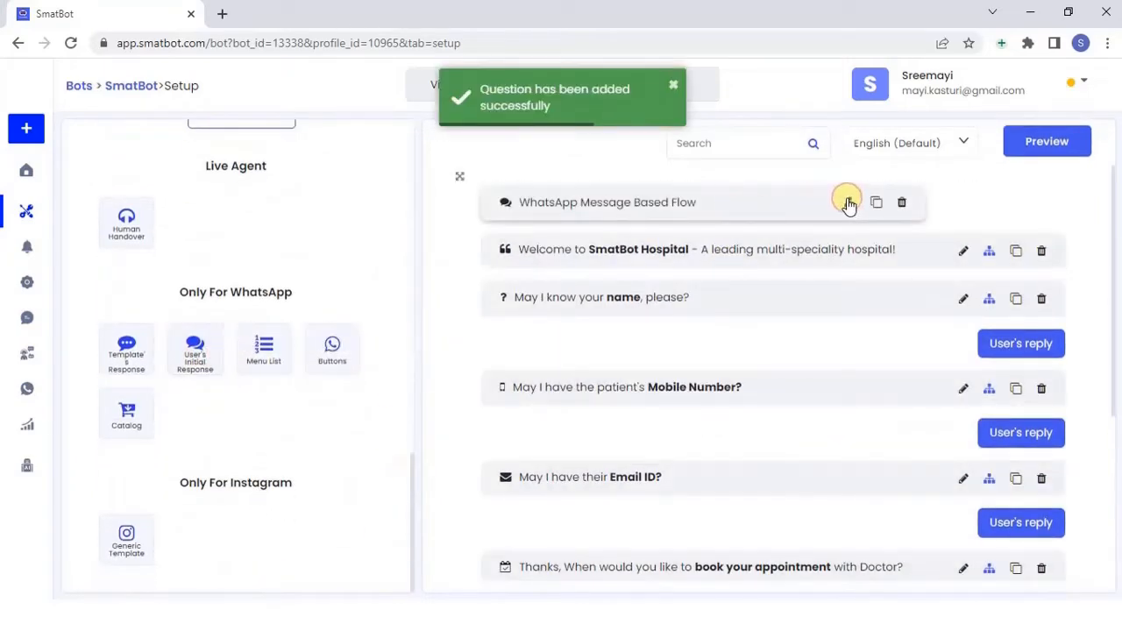
click(847, 202)
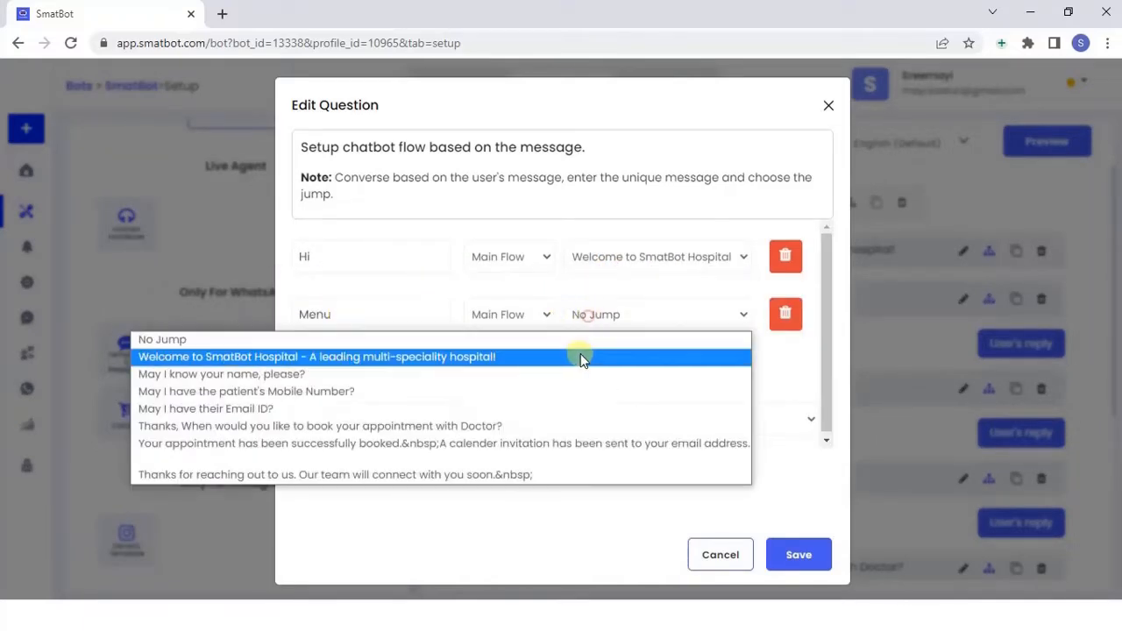
click(796, 554)
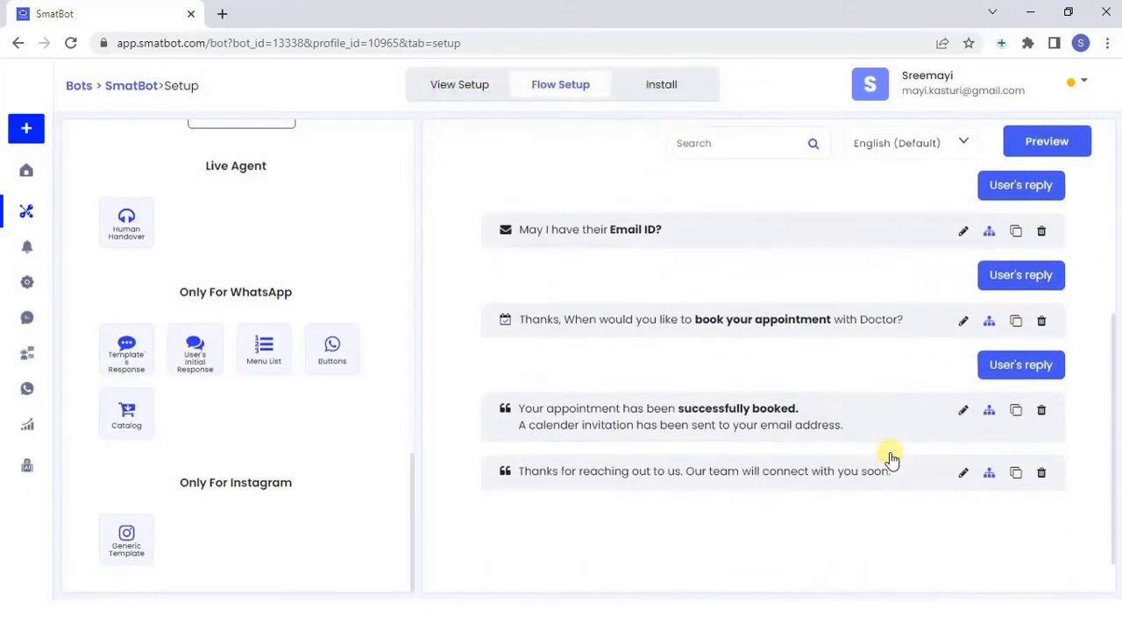
Step: Word the menu list as 'To Book an appointment with Doctor, please select the medical problem'
scroll(up, 3)
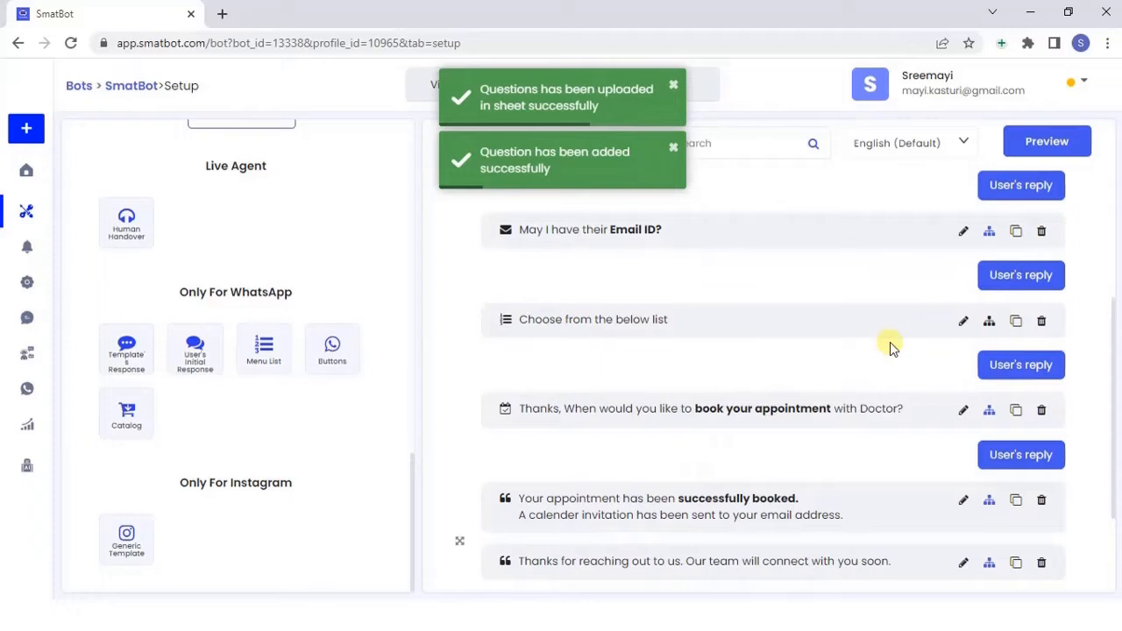
click(963, 320)
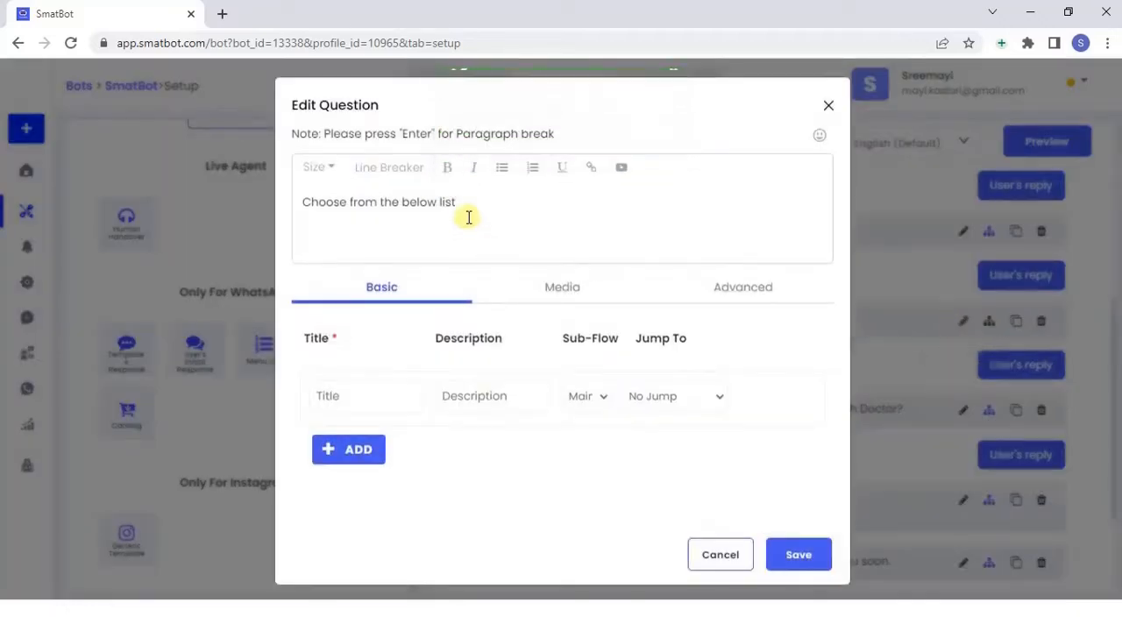
text(To Book an appointment)
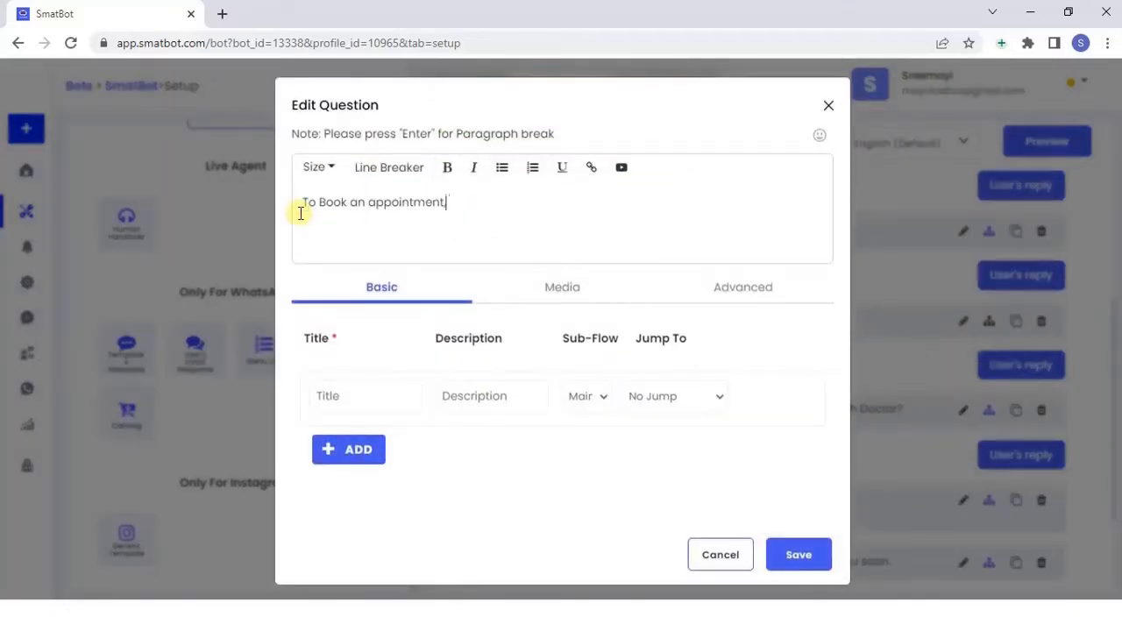
text(with Doctor, please selct the medio)
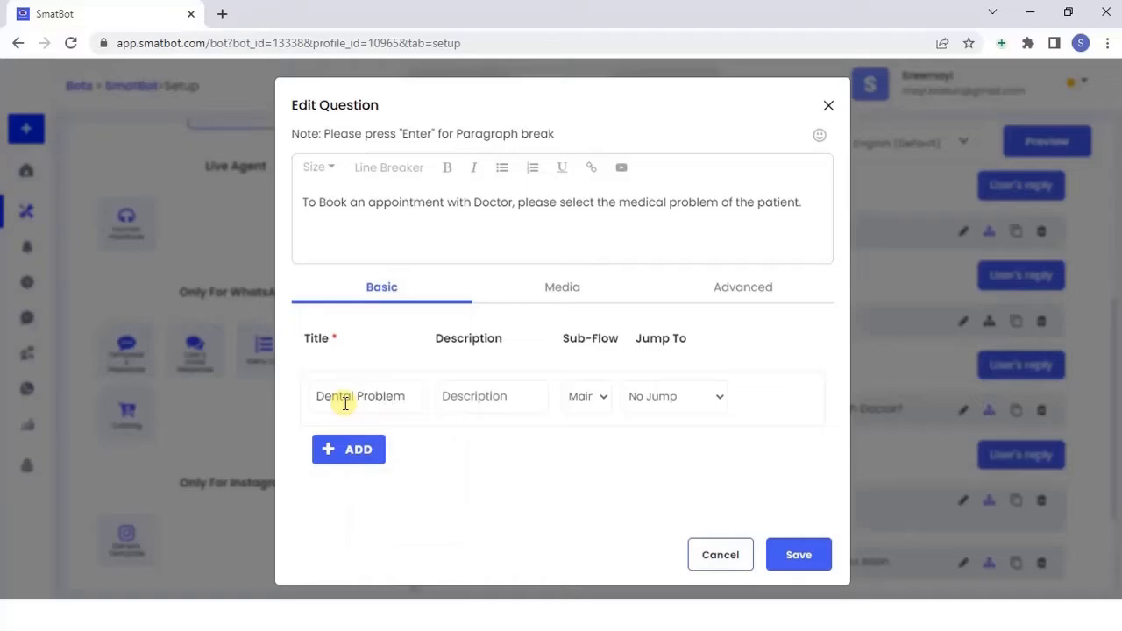
Step: Add option rows for Dental Problem, ENT, Skin Problem, Ortho and save the menu list
click(347, 449)
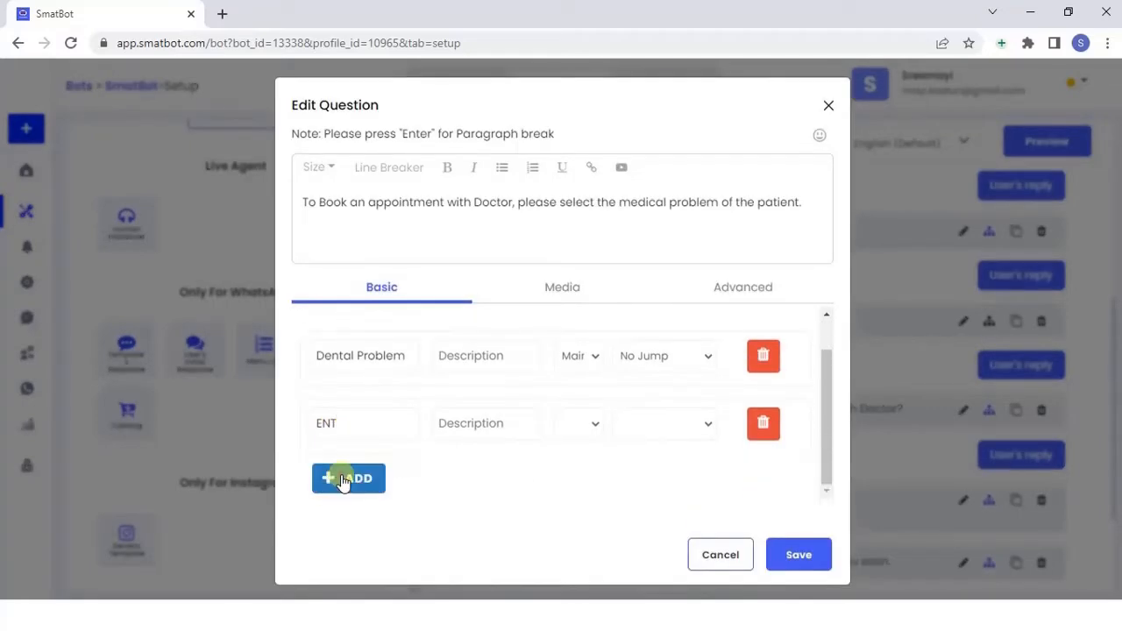
click(347, 477)
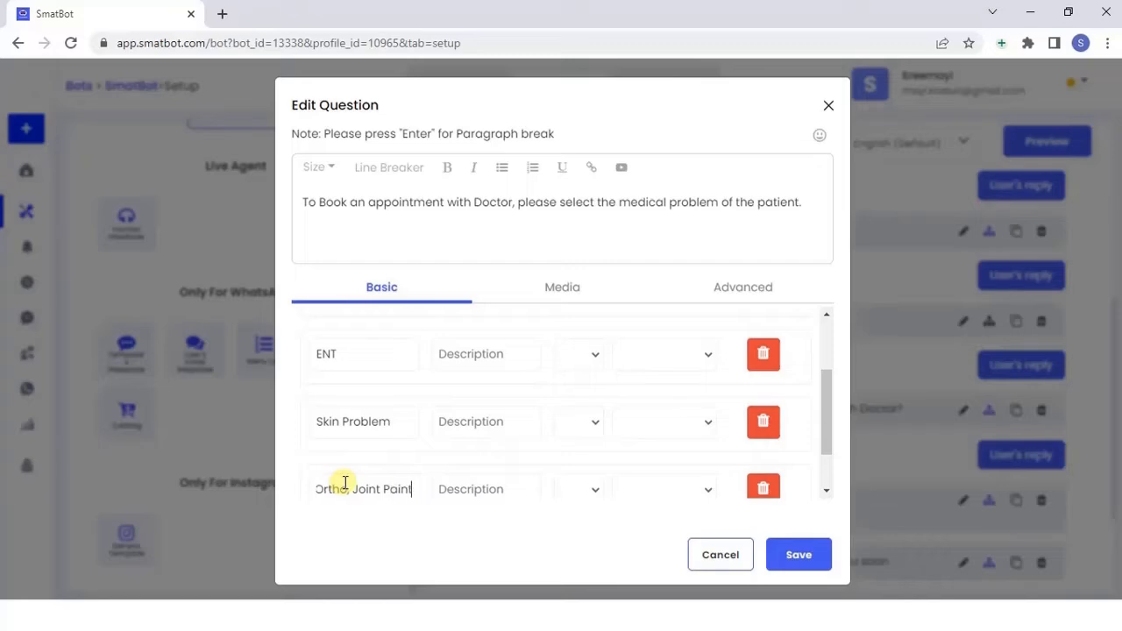
click(798, 554)
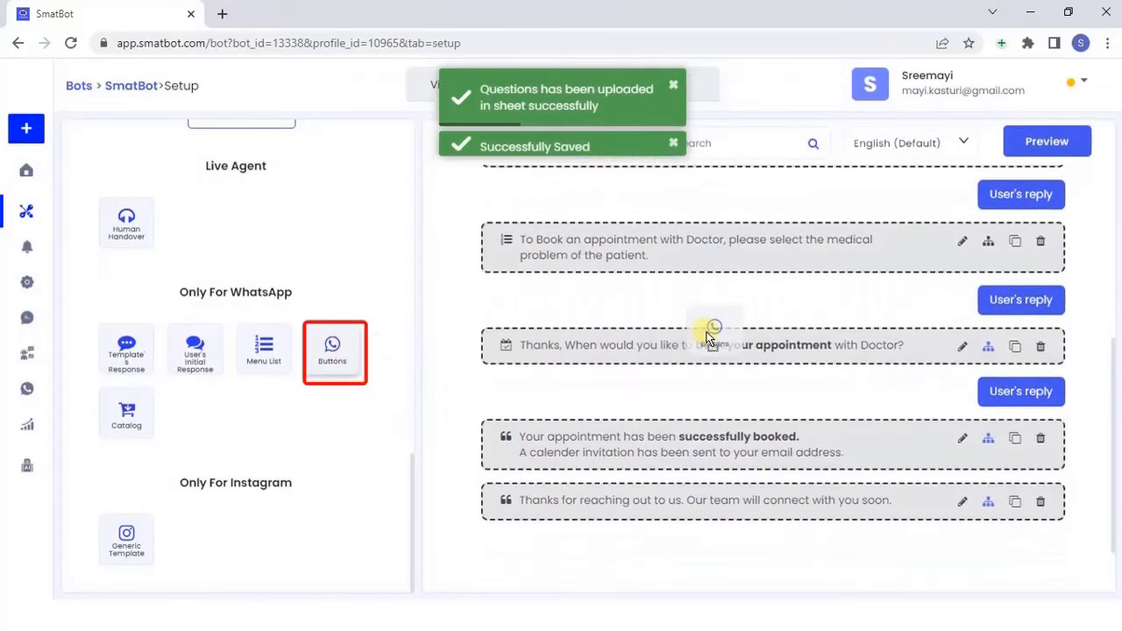
Step: Ask 'Would you like to book an appointment?' with Yes and No buttons and save
click(333, 349)
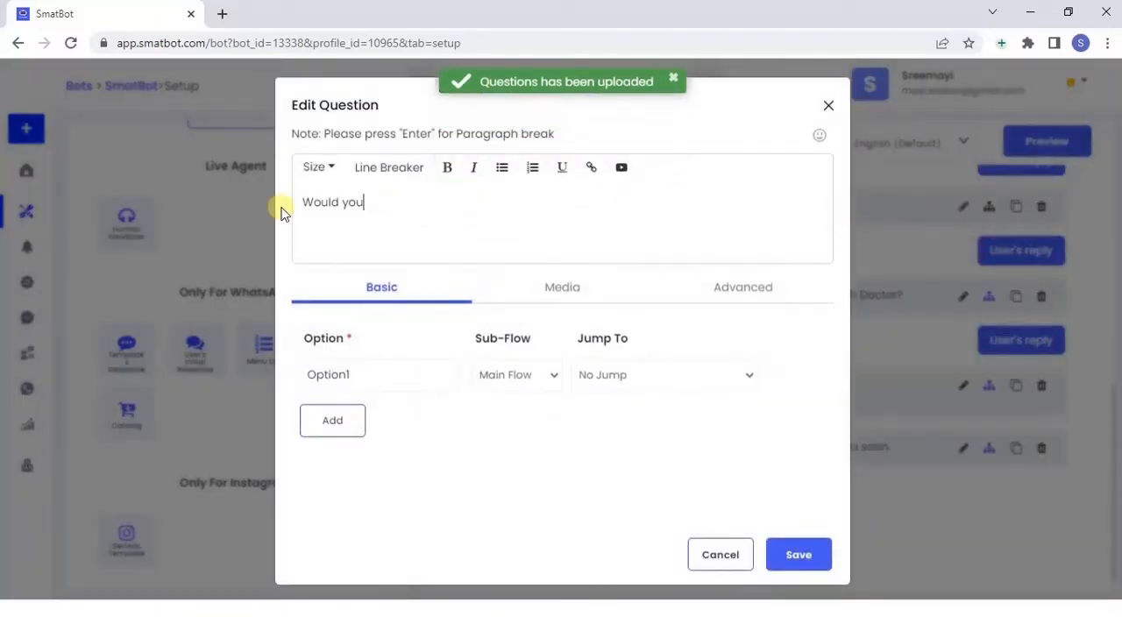
text(like to book an app)
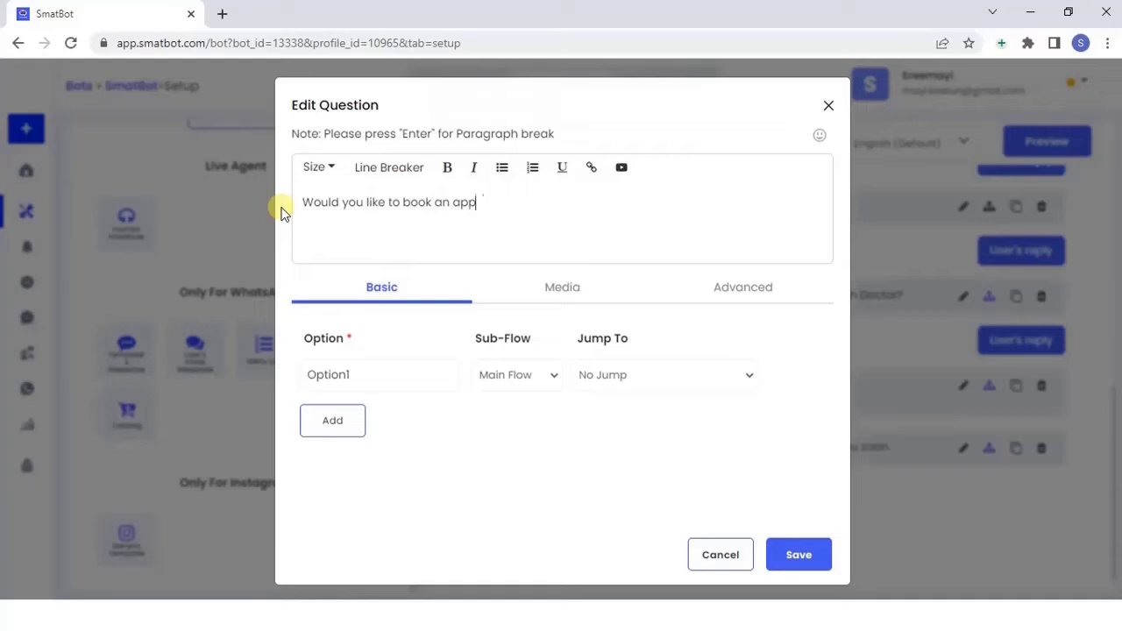
text(ointment?)
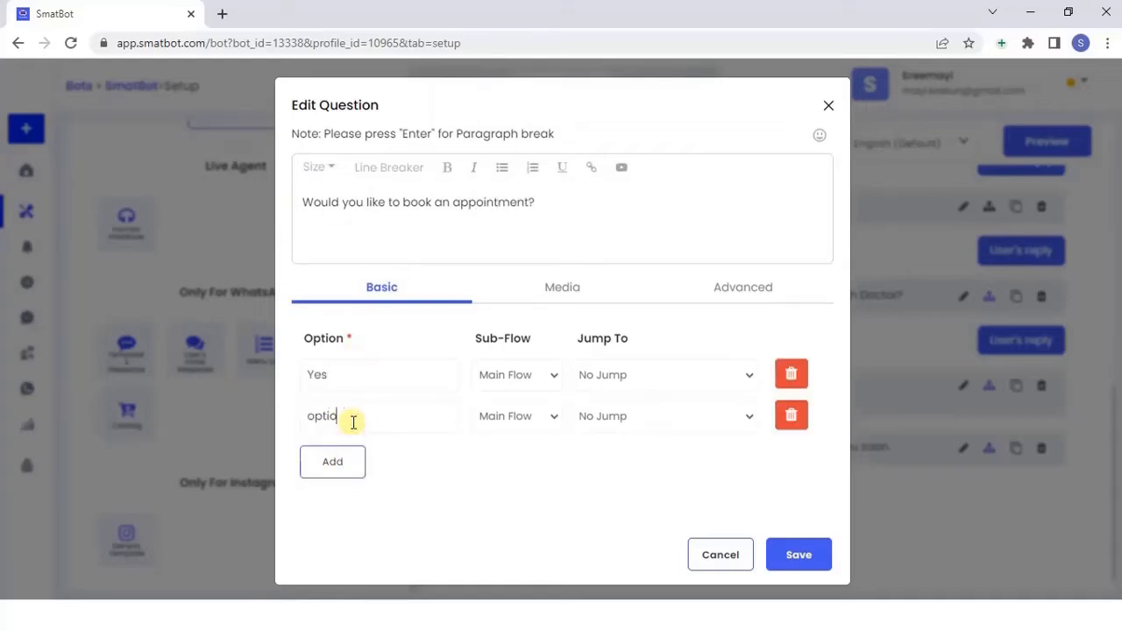
click(797, 554)
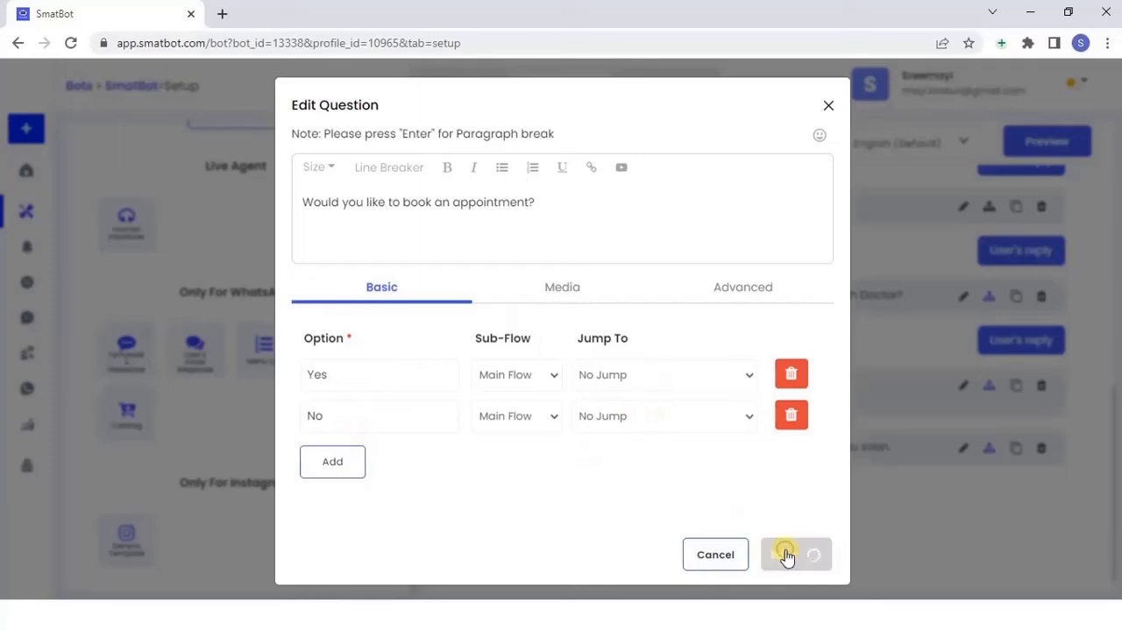
click(786, 554)
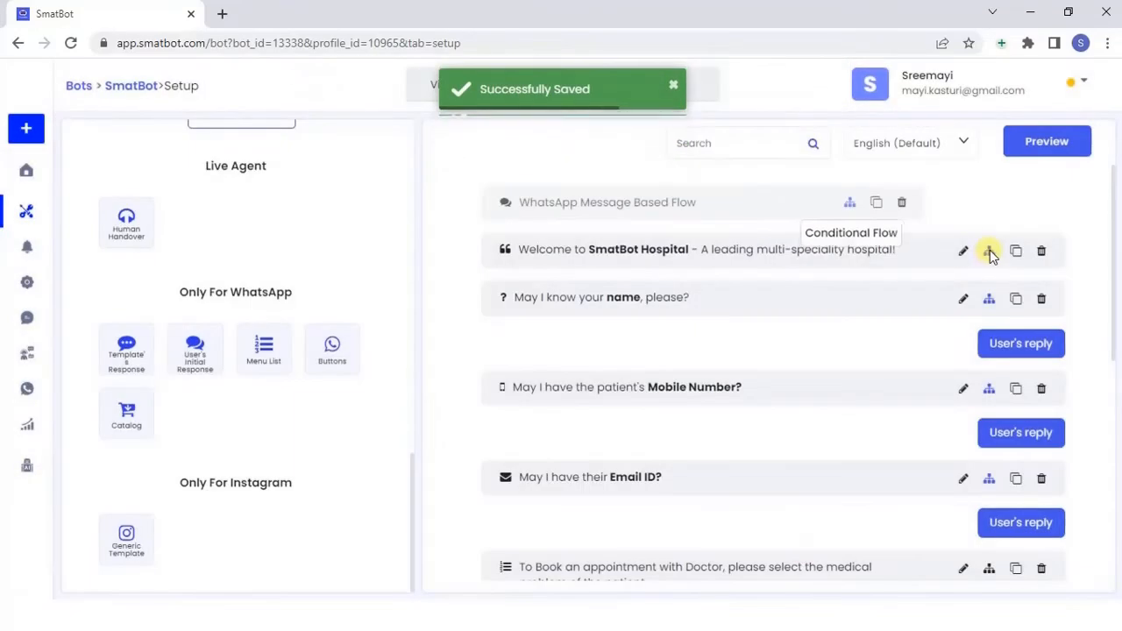
Step: Save the welcome message's jump and set the thanks message to End of Conversation
click(989, 250)
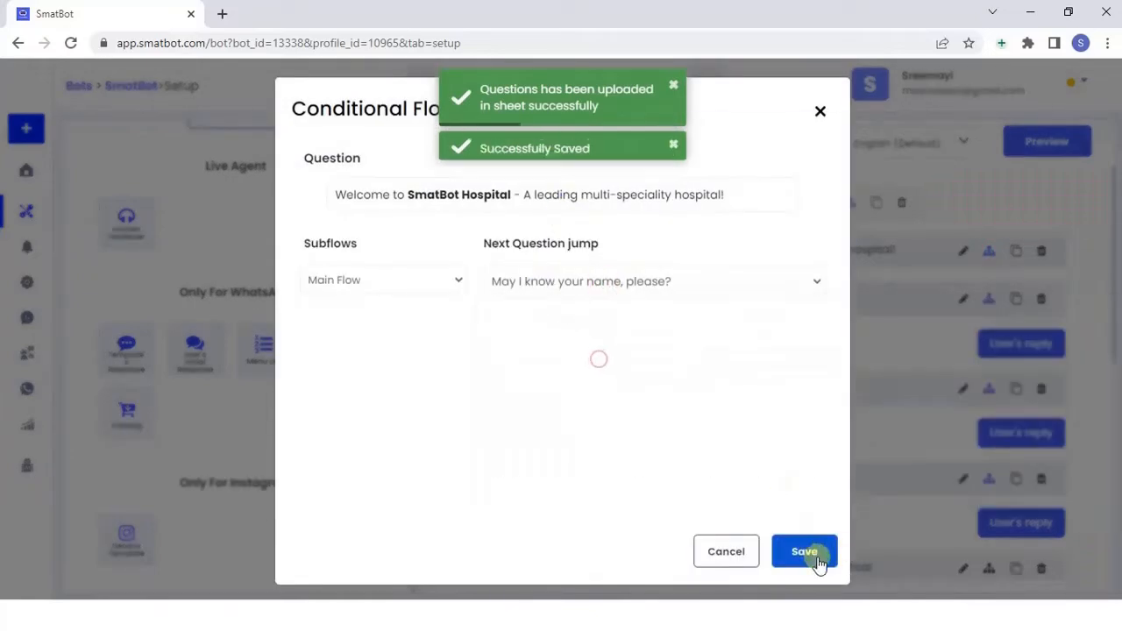
click(803, 550)
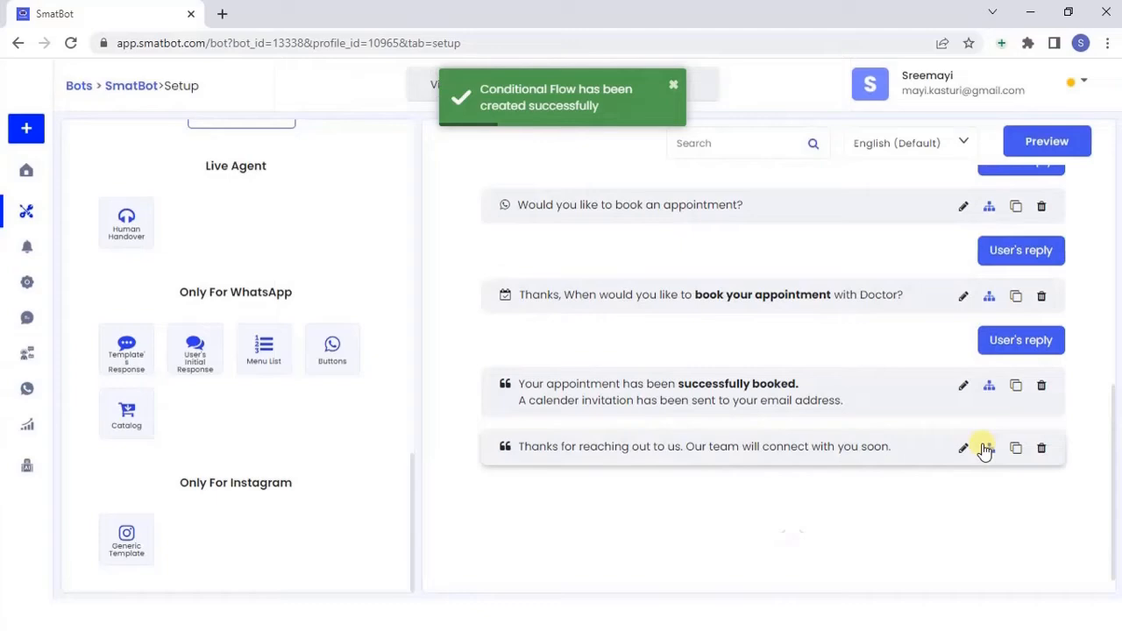
click(962, 449)
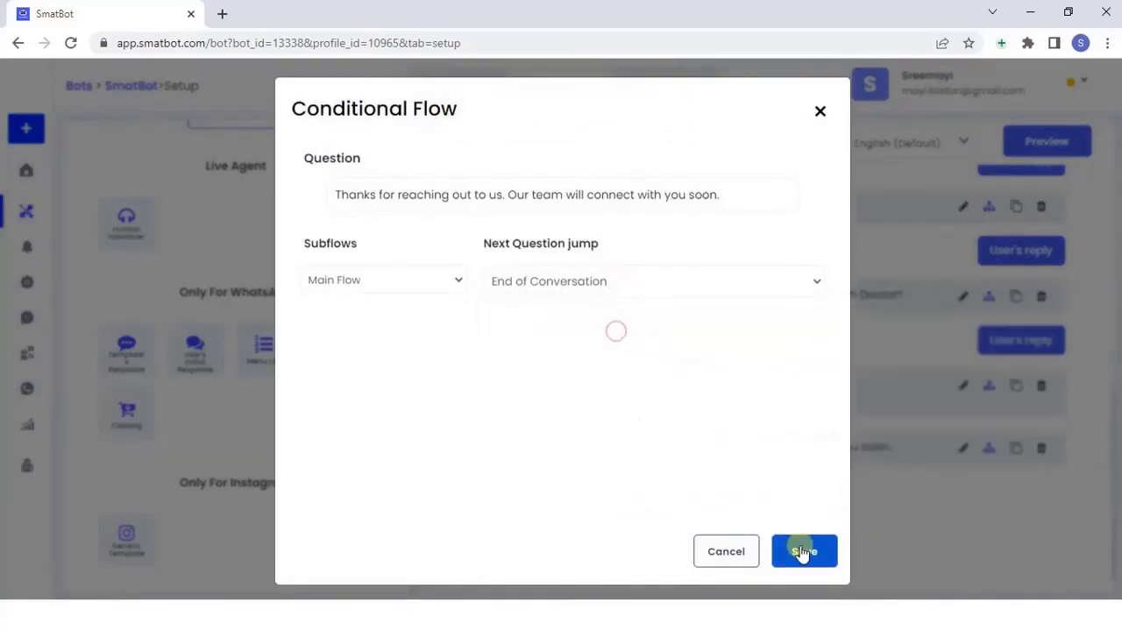
click(803, 551)
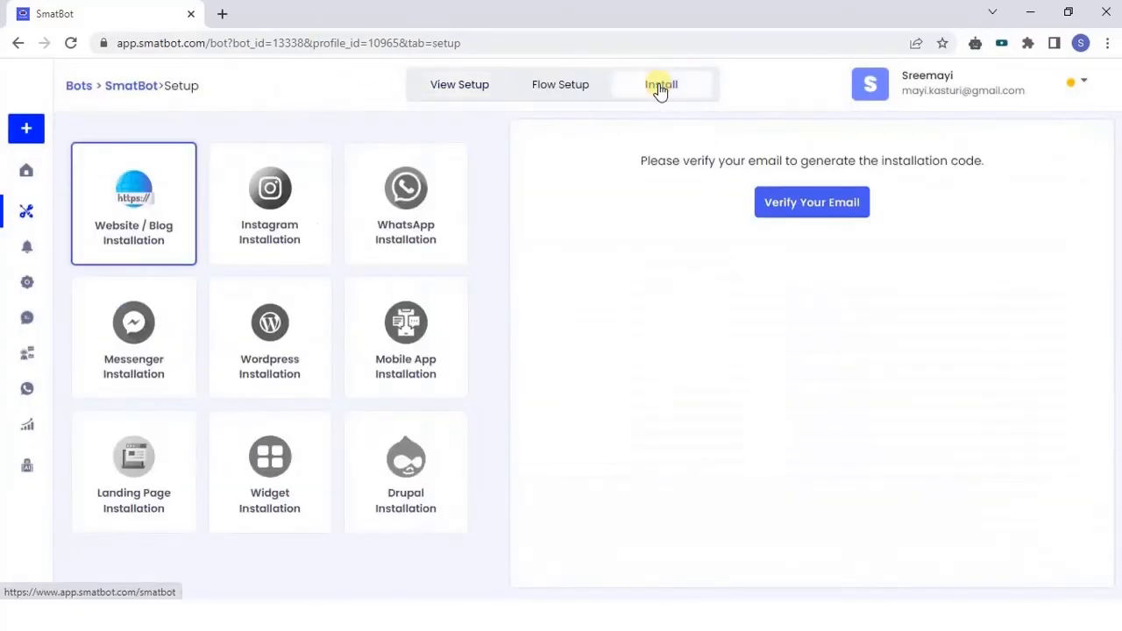
click(405, 202)
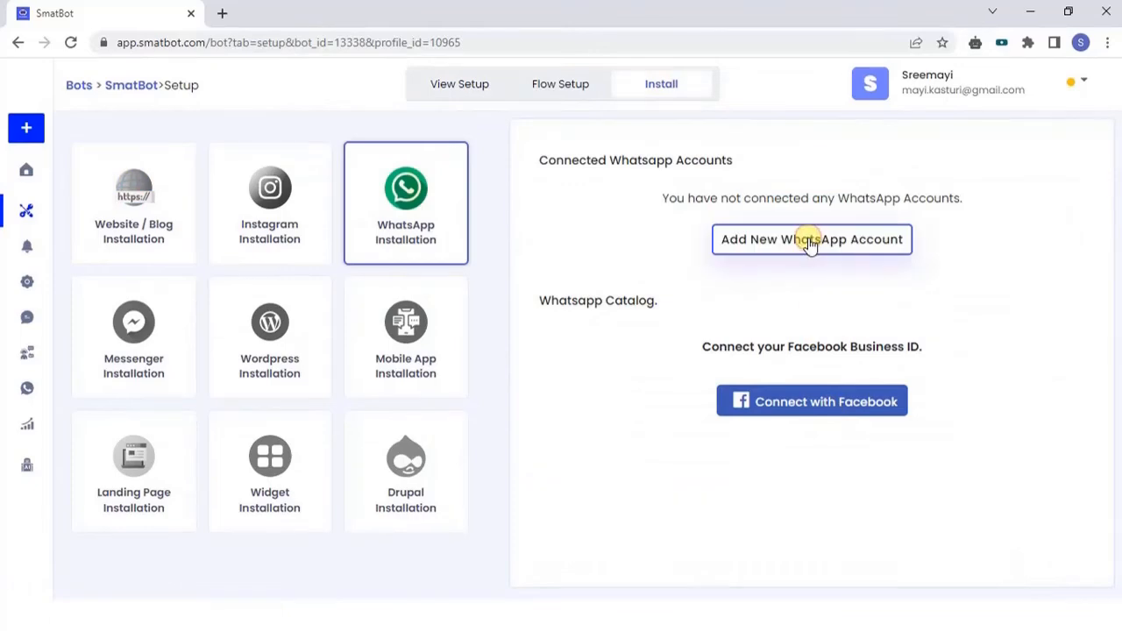
click(810, 239)
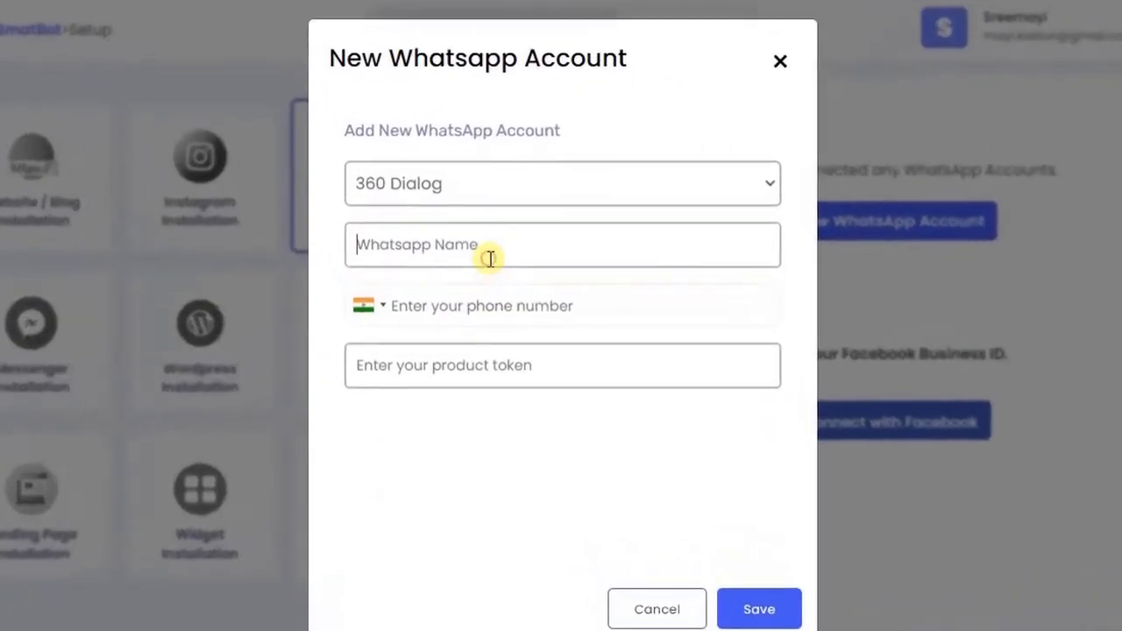
text(SmatBot Test)
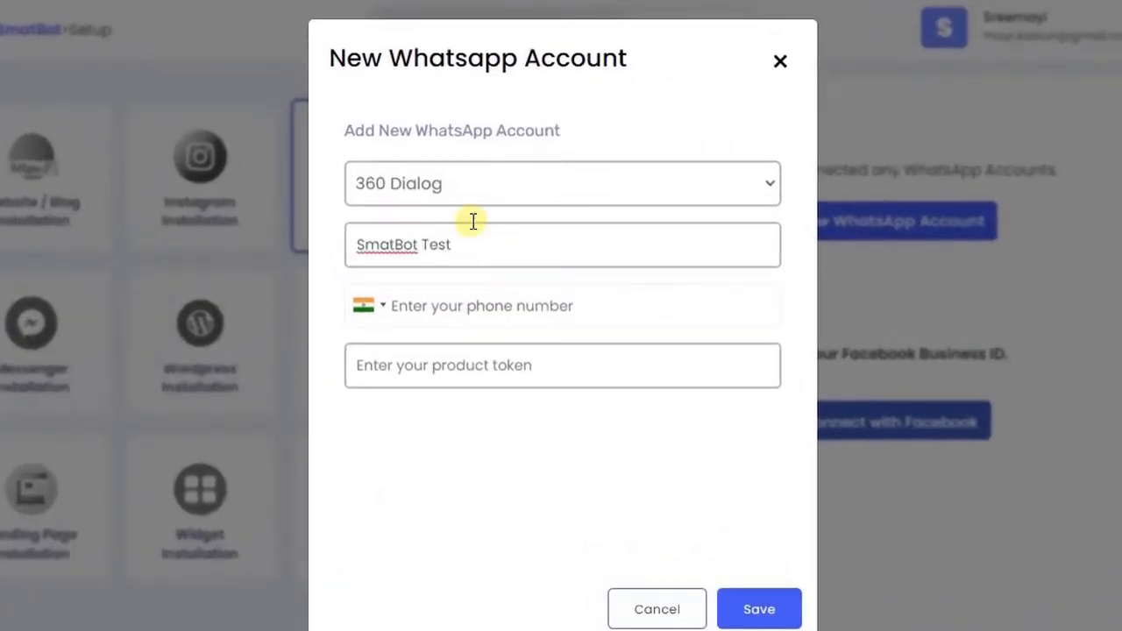
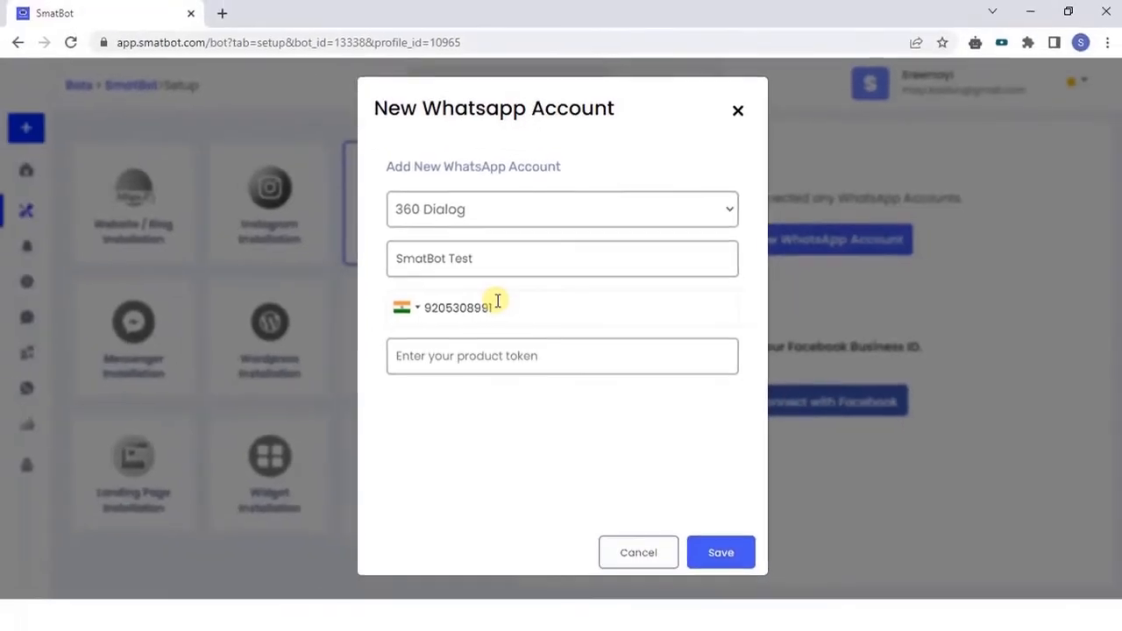
click(561, 354)
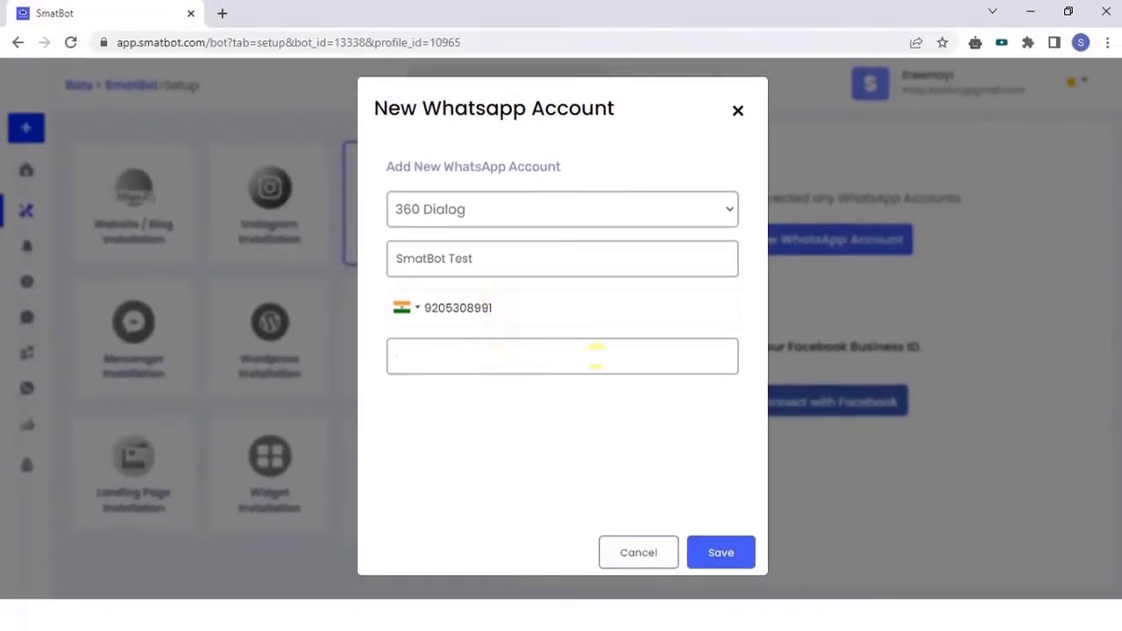
click(719, 552)
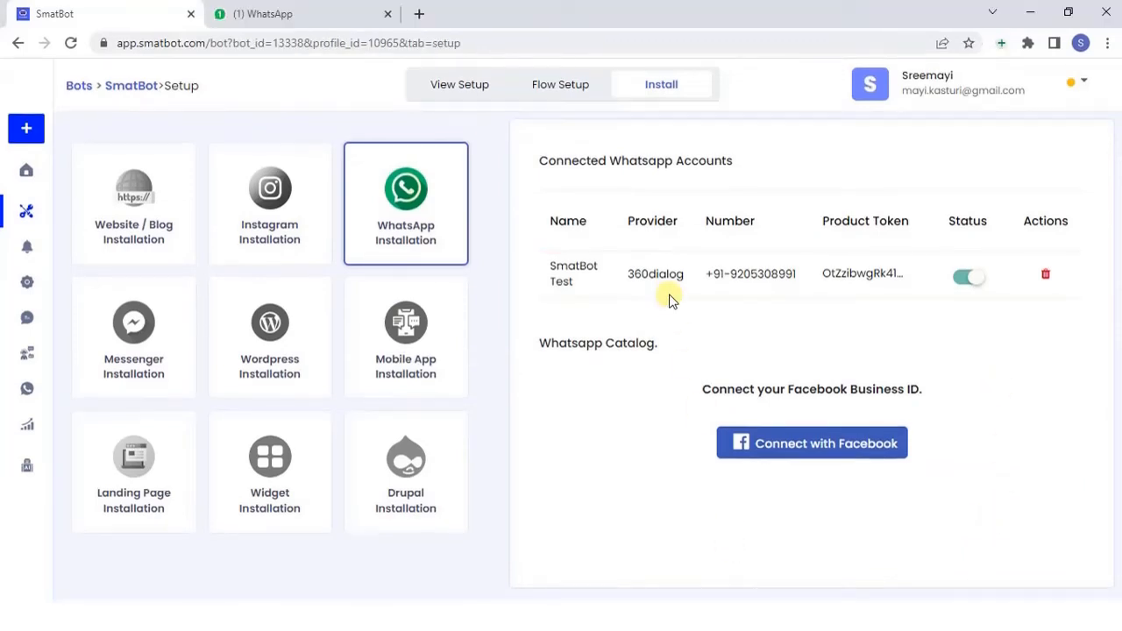
Step: Return to Flow Setup and switch to WhatsApp Web to test the bot
click(561, 84)
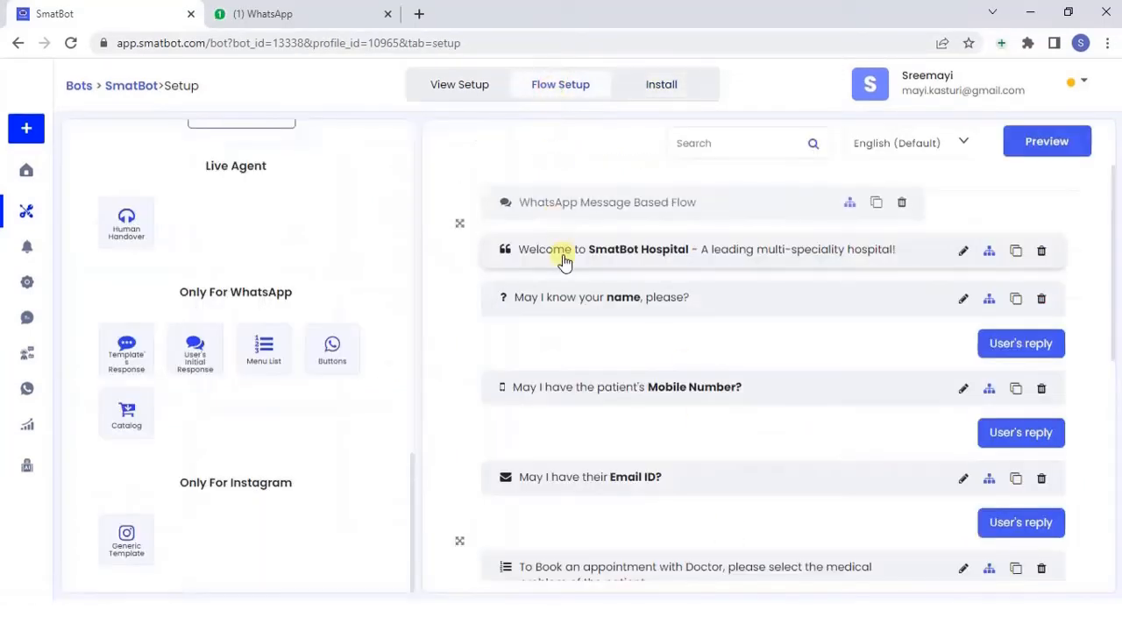
click(302, 14)
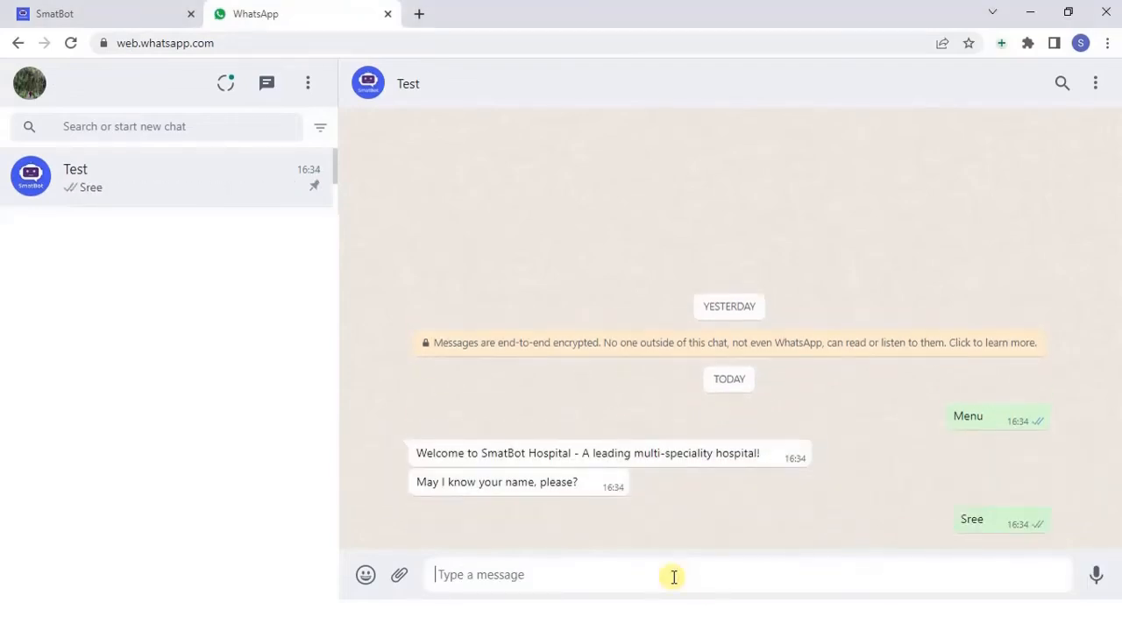
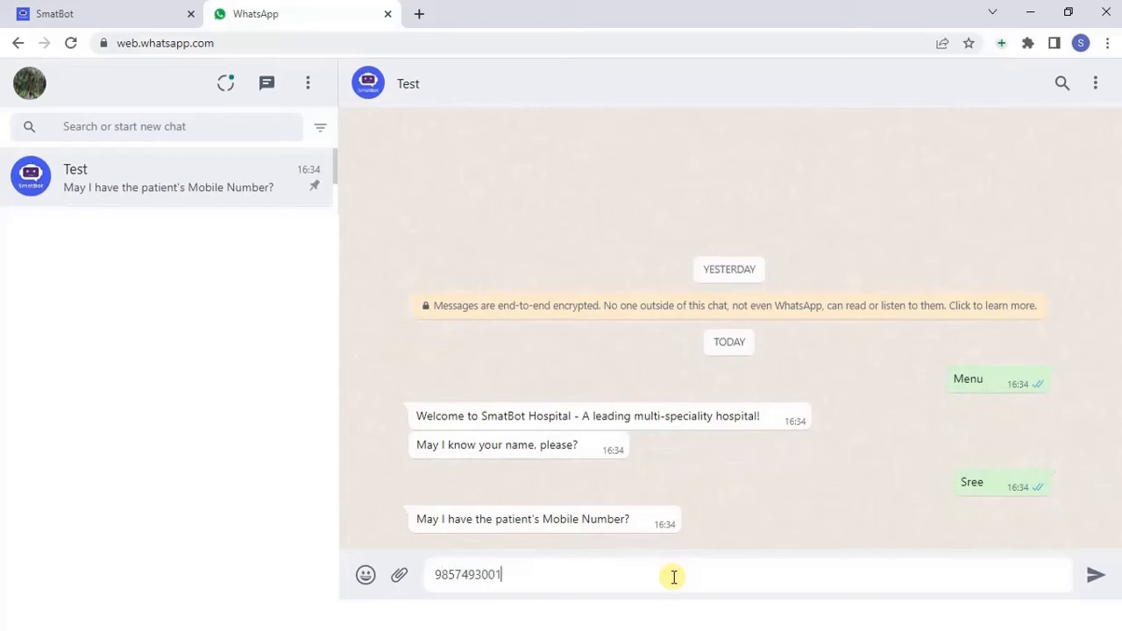
key(Return)
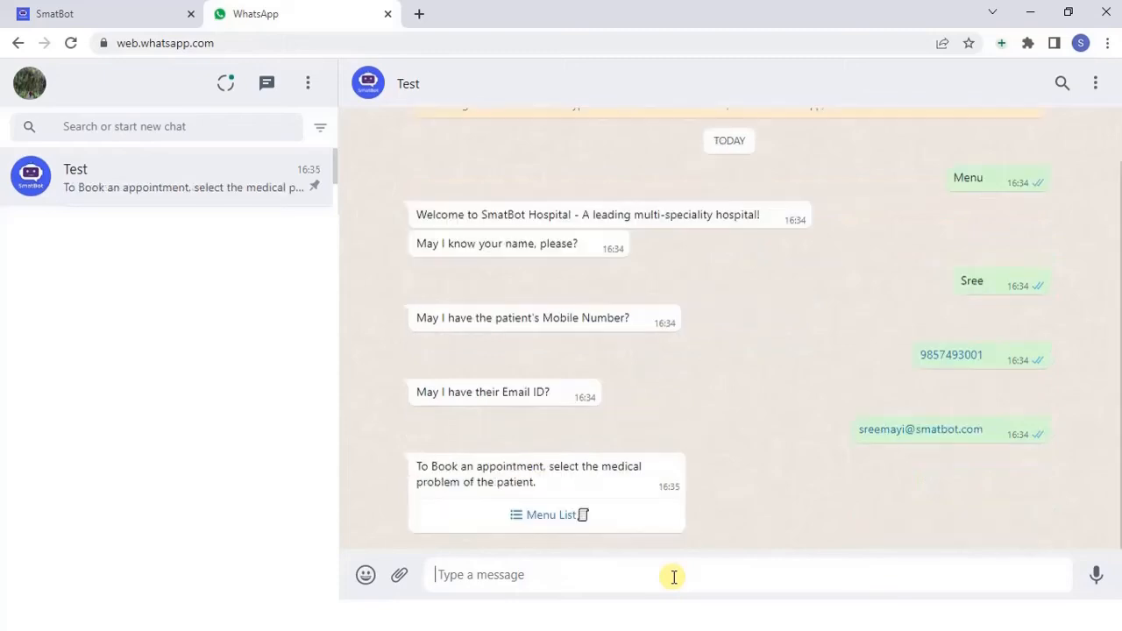
click(547, 515)
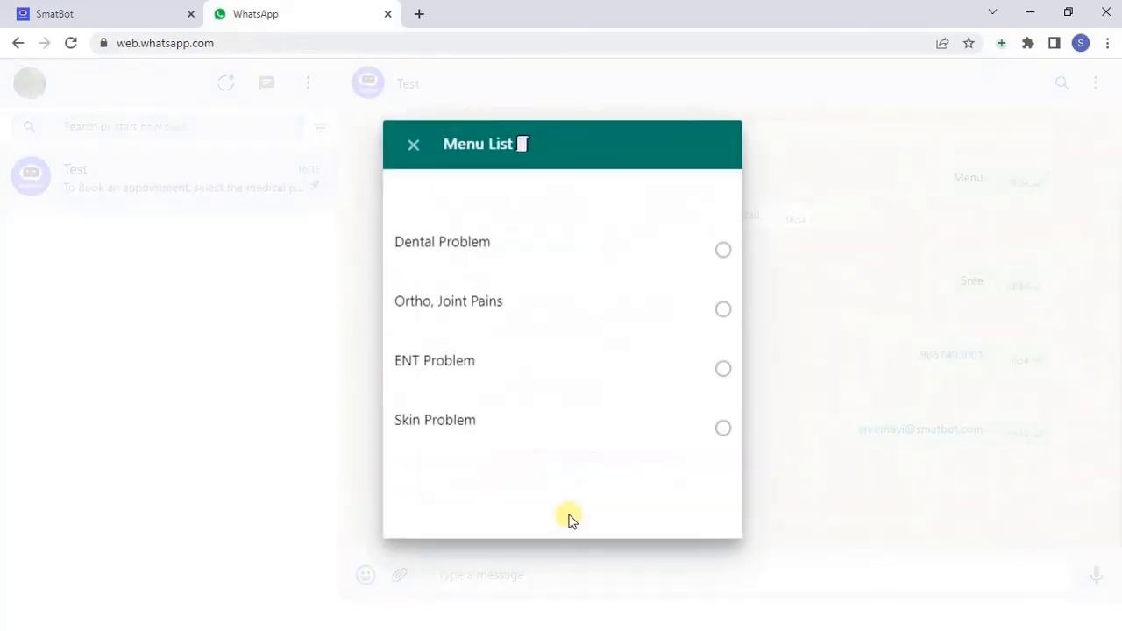
click(723, 428)
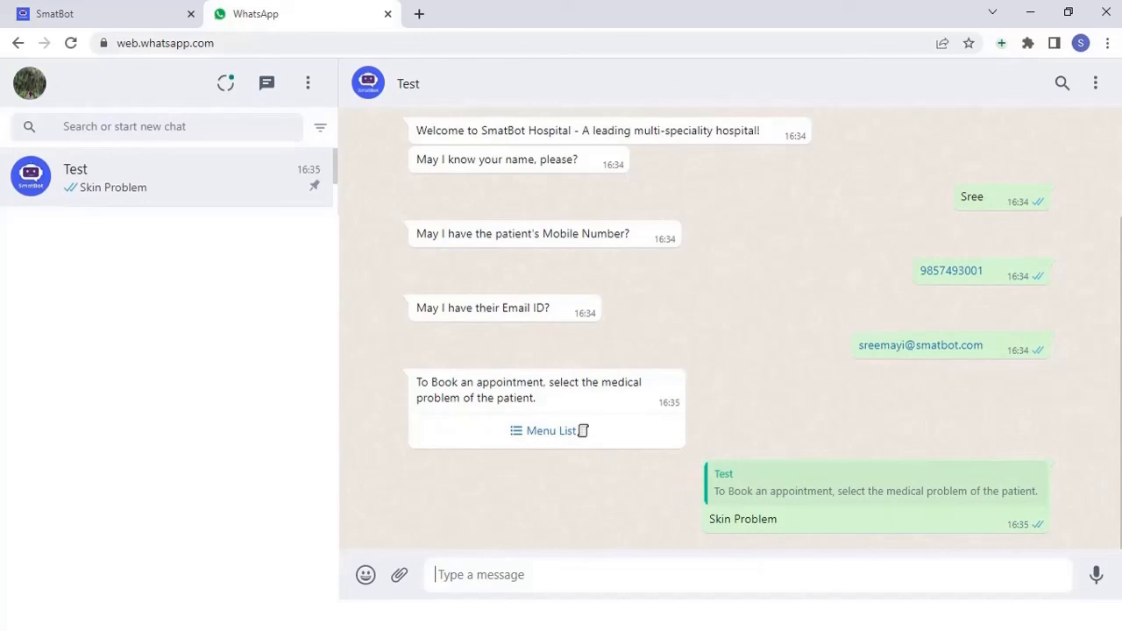